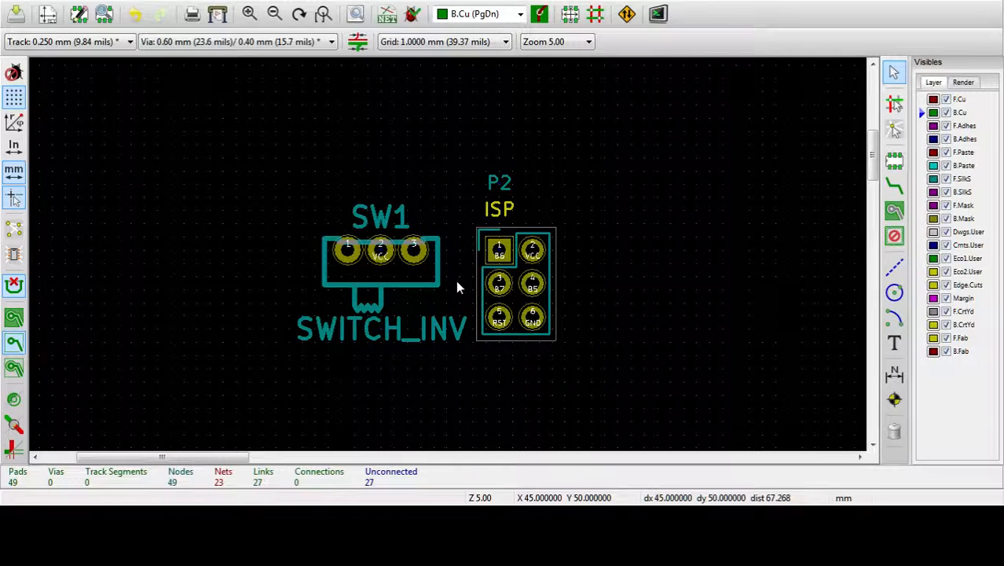
pyautogui.moveTo(306, 207)
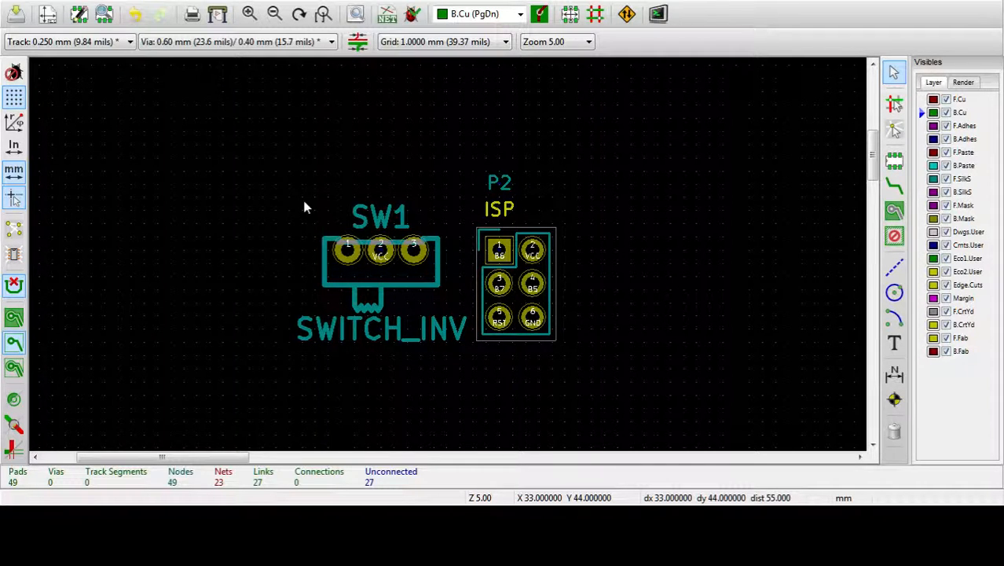
pyautogui.moveTo(231, 184)
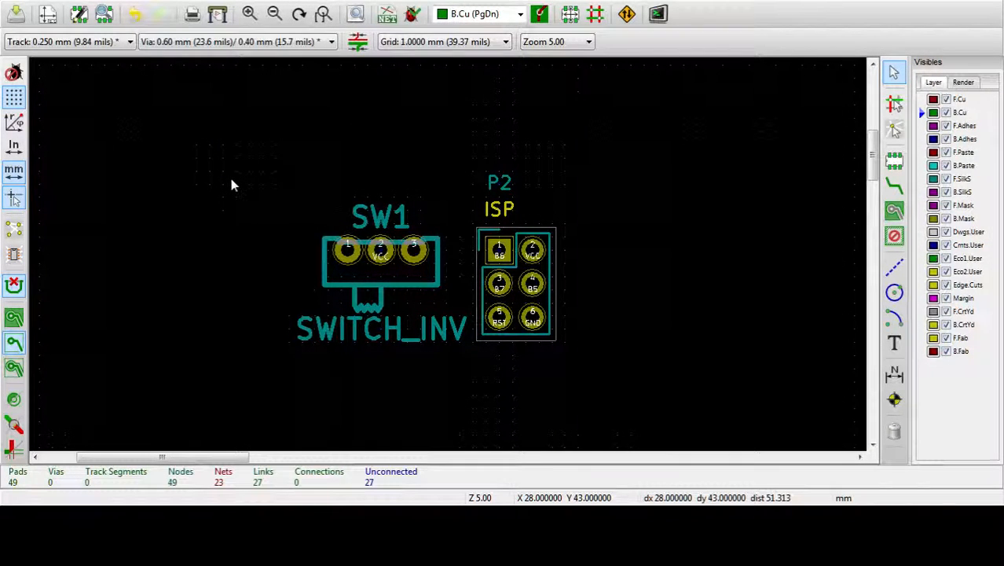
pyautogui.moveTo(222, 178)
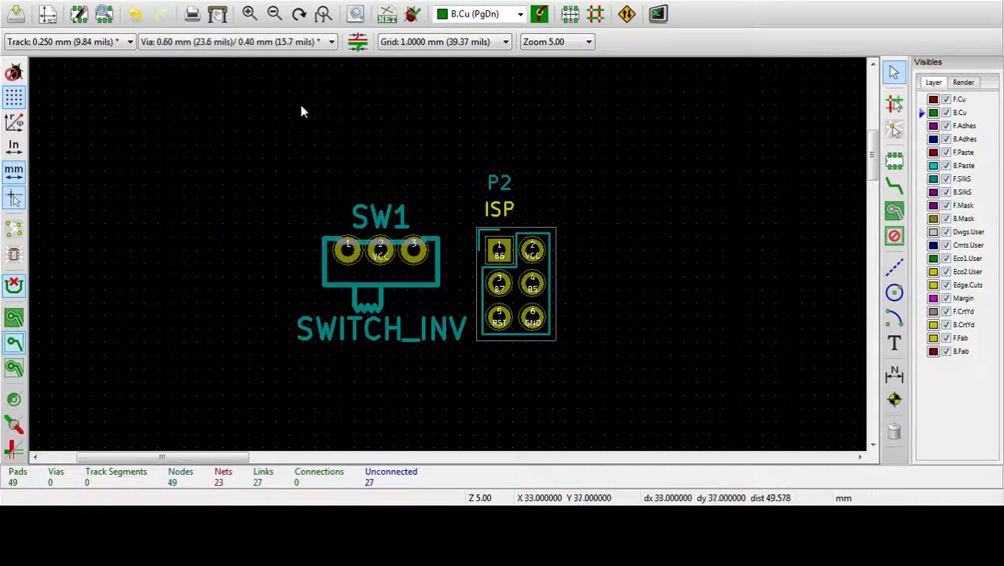
pyautogui.moveTo(77, 252)
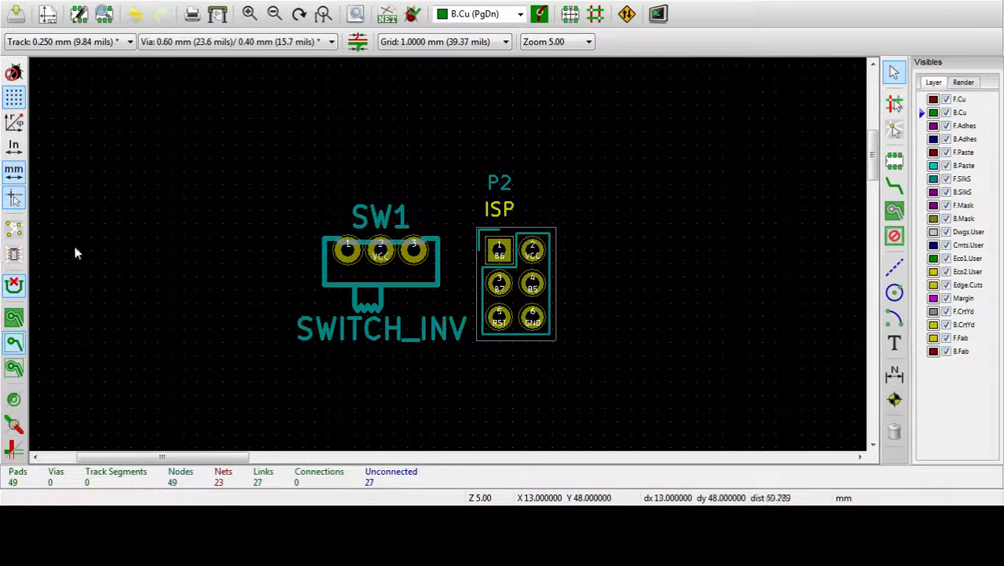
pyautogui.moveTo(263, 242)
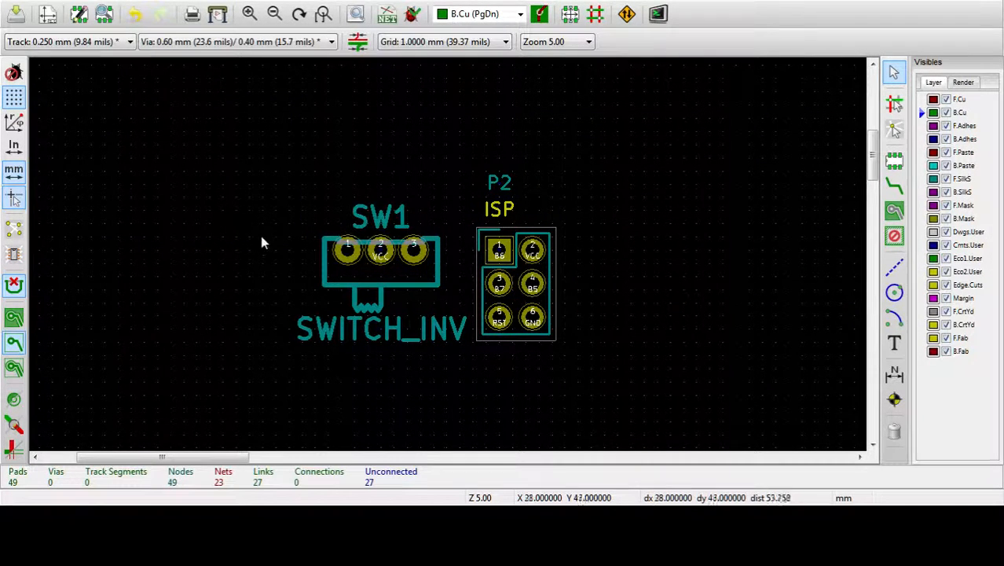
pyautogui.moveTo(253, 191)
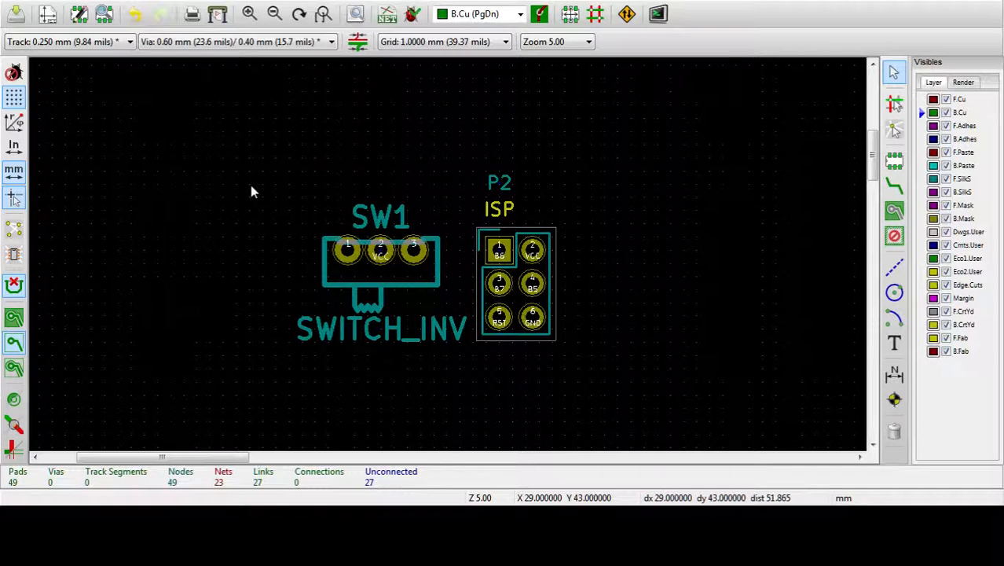
pyautogui.moveTo(236, 192)
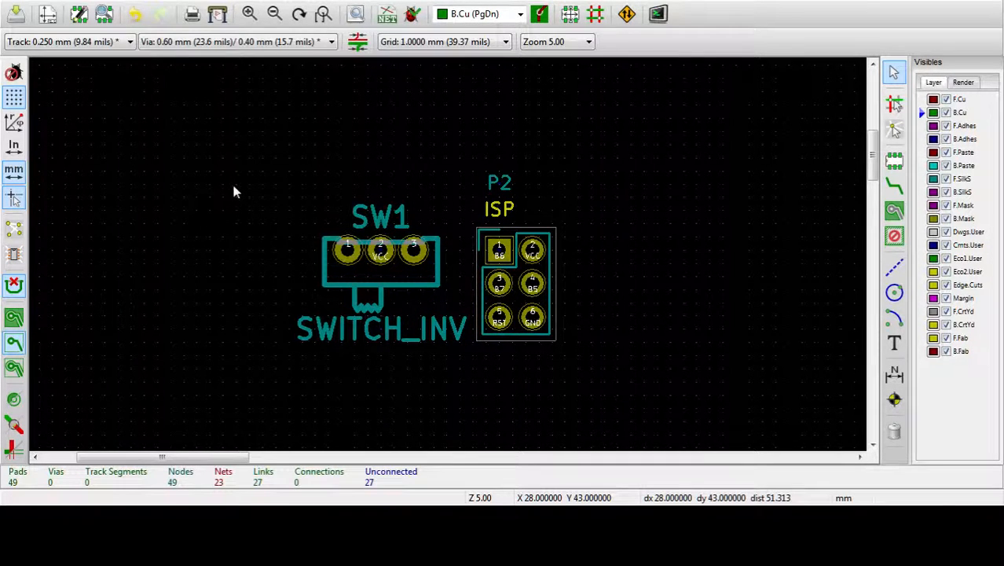
pyautogui.moveTo(444, 239)
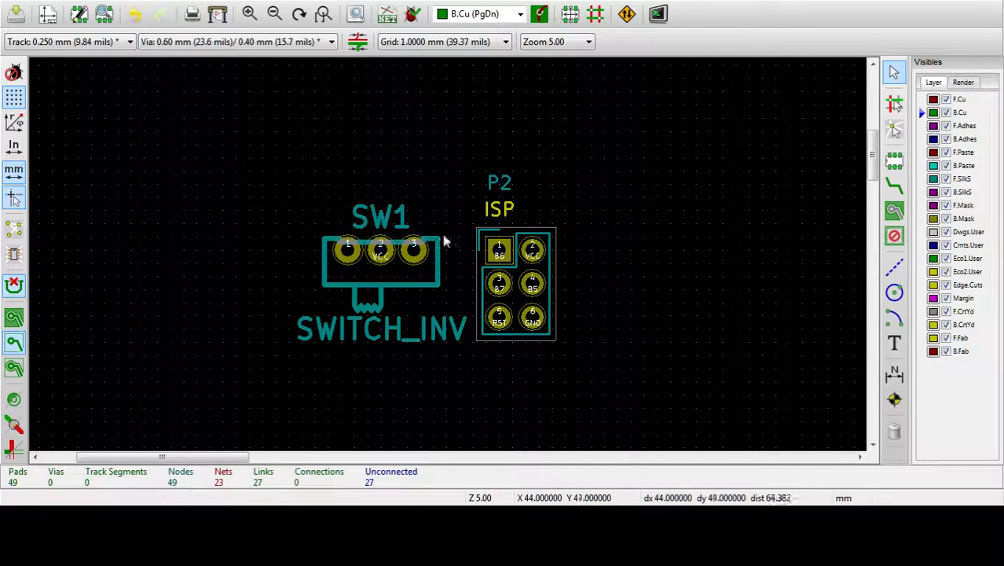
# Try block selections around SW1 and over SW1 with the ISP header, cancelling the first.
pyautogui.moveTo(444, 240); pyautogui.dragTo(326, 244)
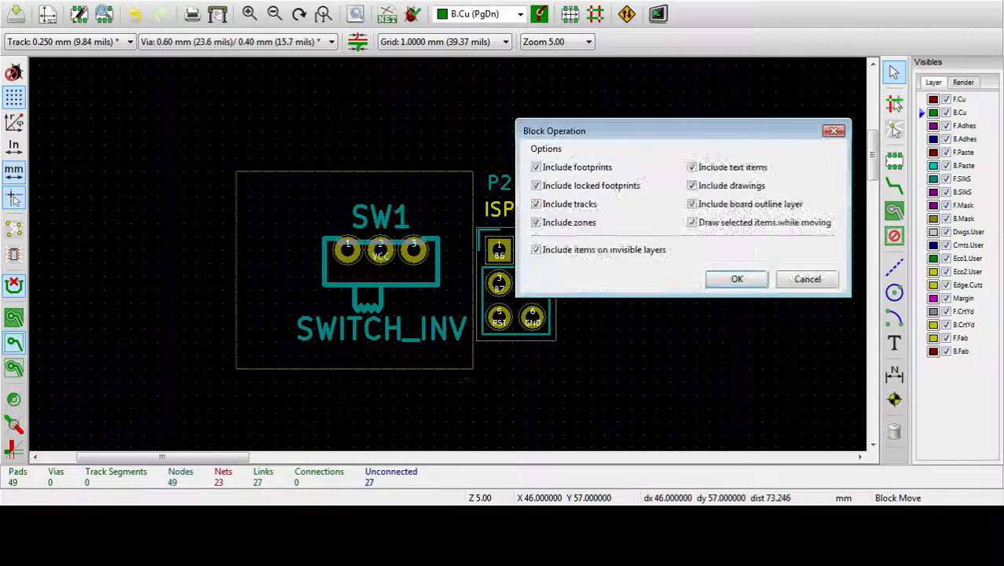
pyautogui.click(736, 278)
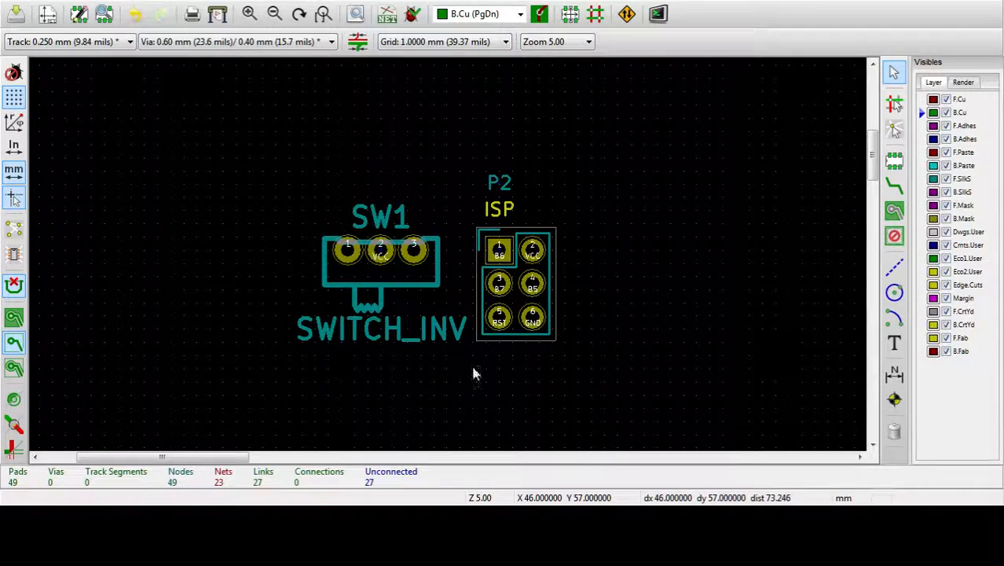
pyautogui.moveTo(254, 151)
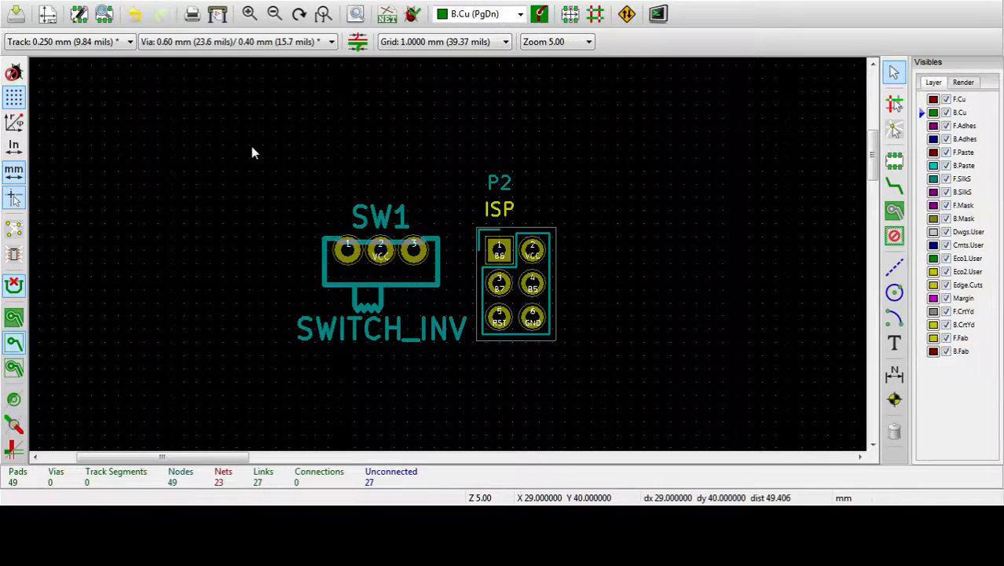
pyautogui.moveTo(253, 151); pyautogui.dragTo(511, 399)
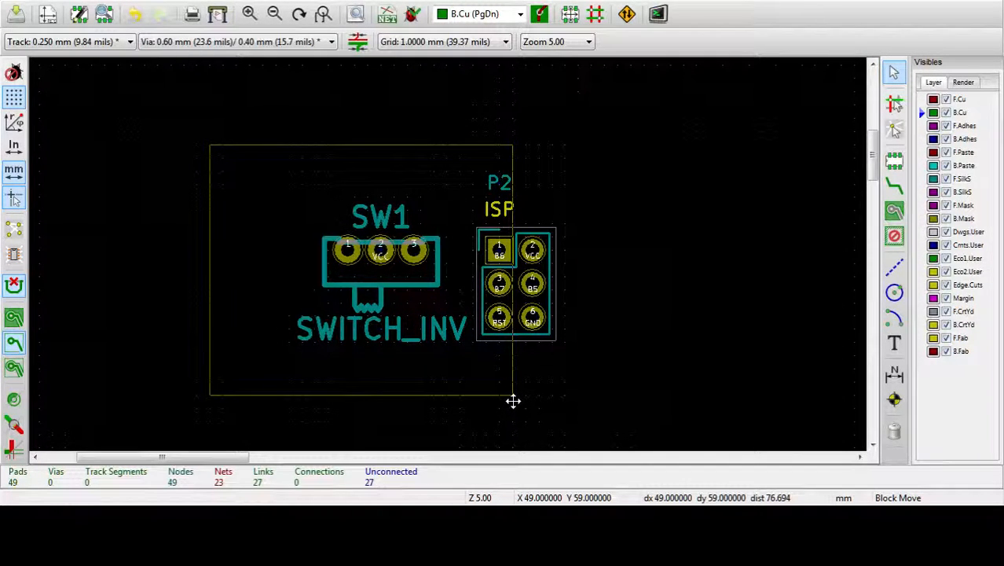
pyautogui.click(513, 400)
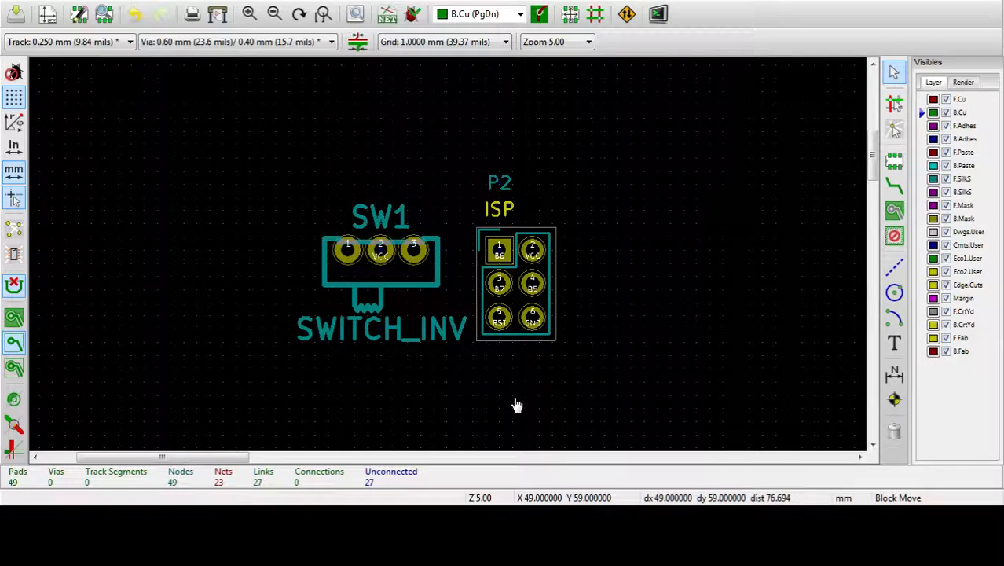
pyautogui.moveTo(300, 240)
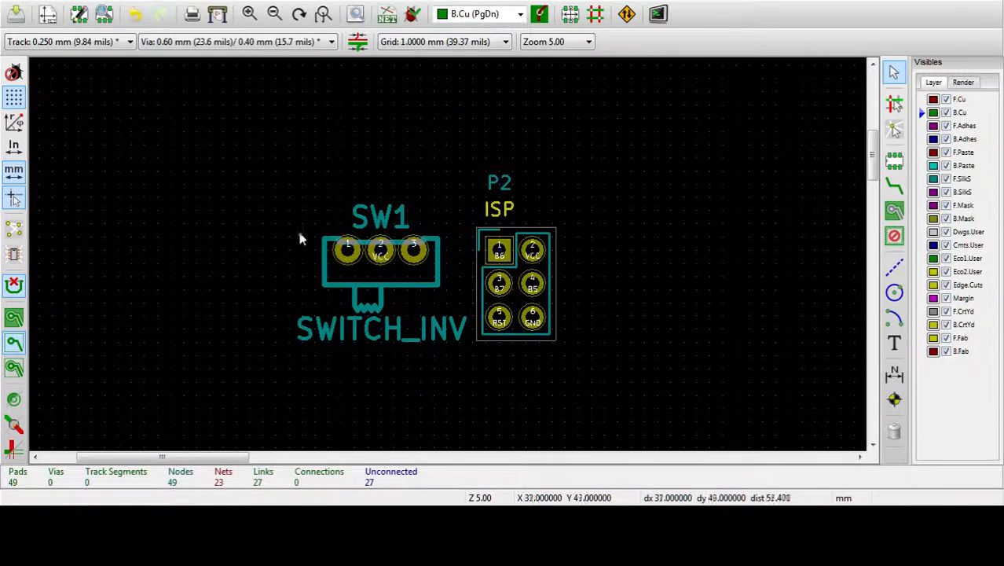
pyautogui.moveTo(209, 174)
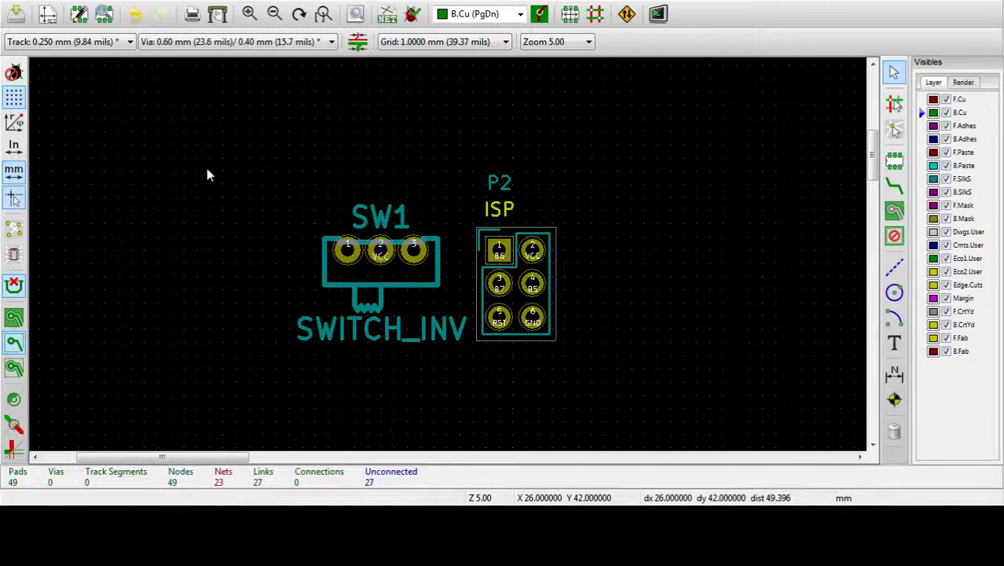
# Select P2 and SW1 with a right-to-left crossing block and confirm moving both footprints.
pyautogui.moveTo(210, 173); pyautogui.dragTo(470, 396)
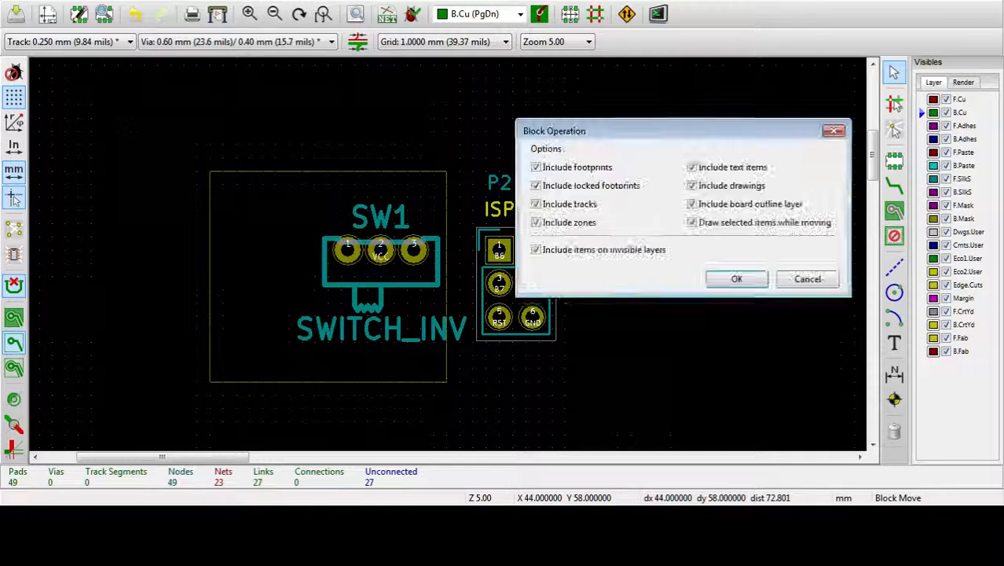
pyautogui.click(736, 279)
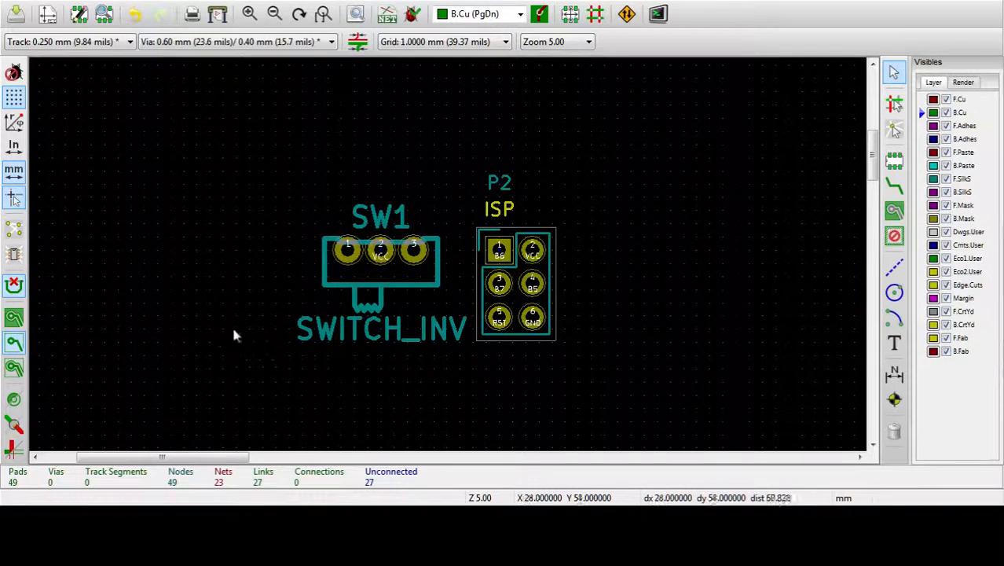
pyautogui.moveTo(235, 336); pyautogui.dragTo(93, 237)
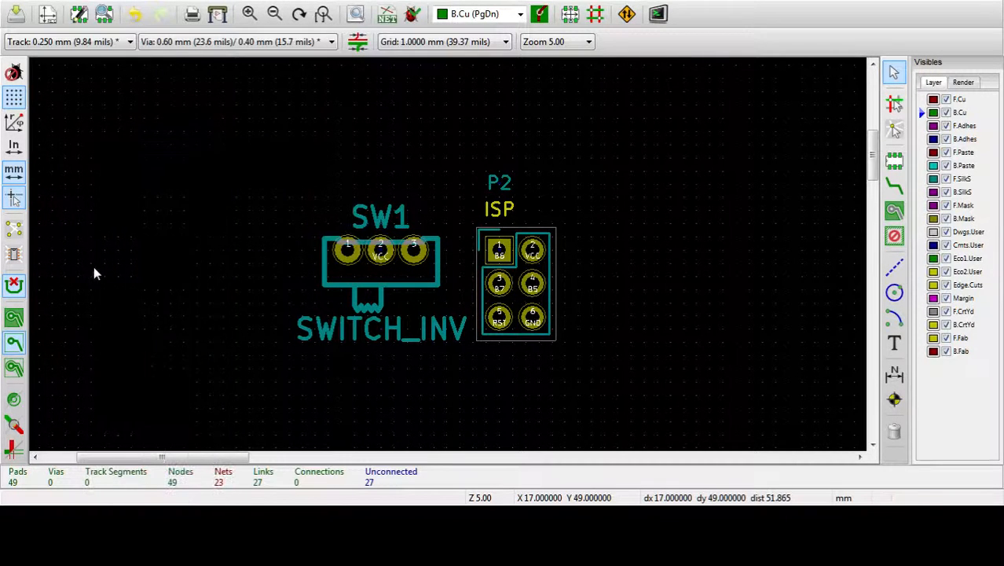
pyautogui.moveTo(259, 330)
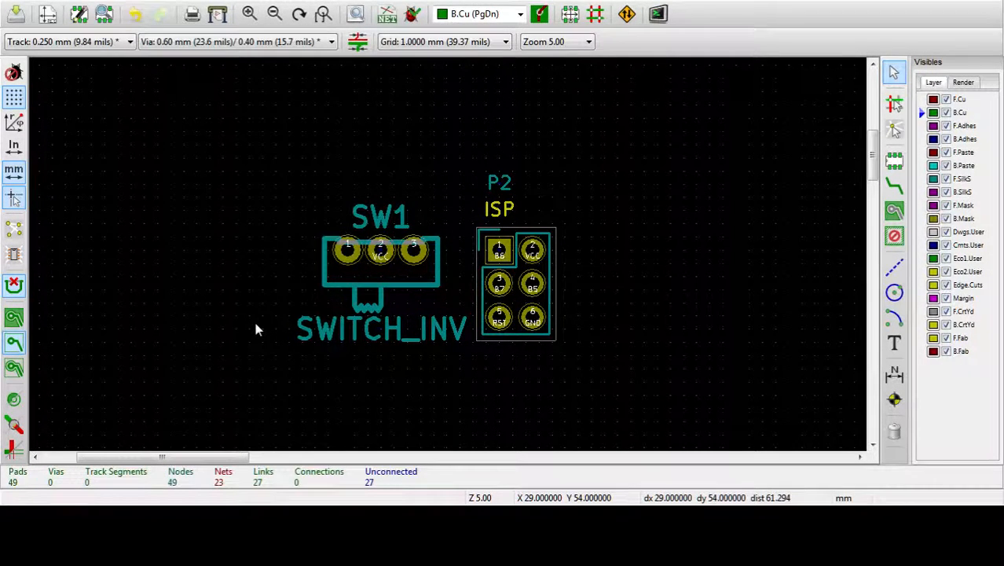
pyautogui.moveTo(465, 200)
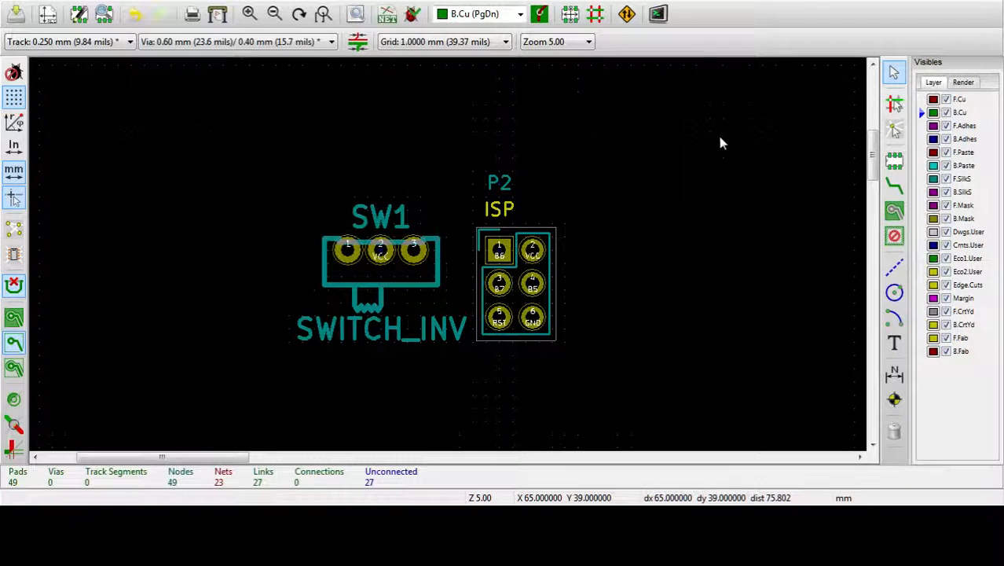
pyautogui.moveTo(722, 144); pyautogui.dragTo(656, 194)
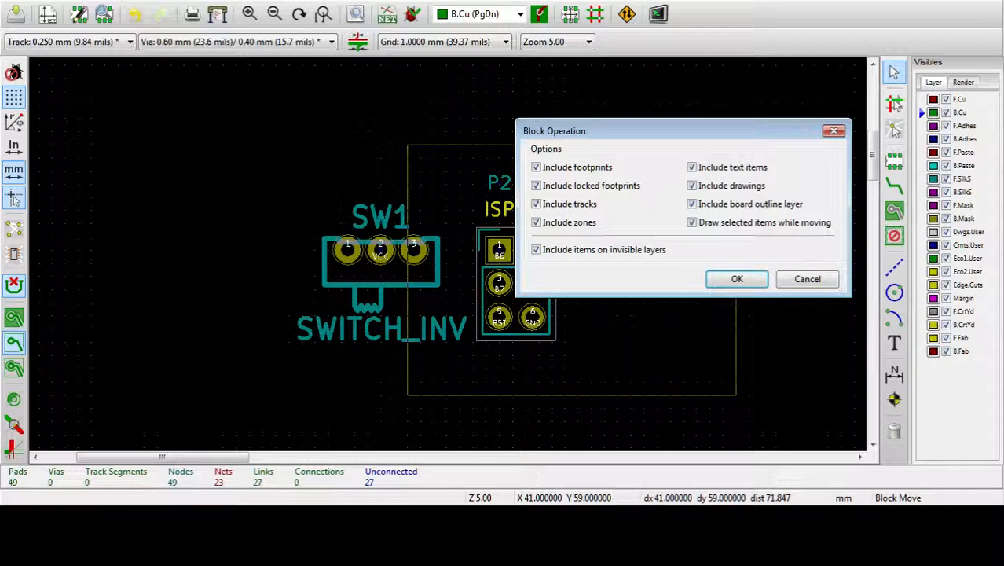
pyautogui.click(736, 279)
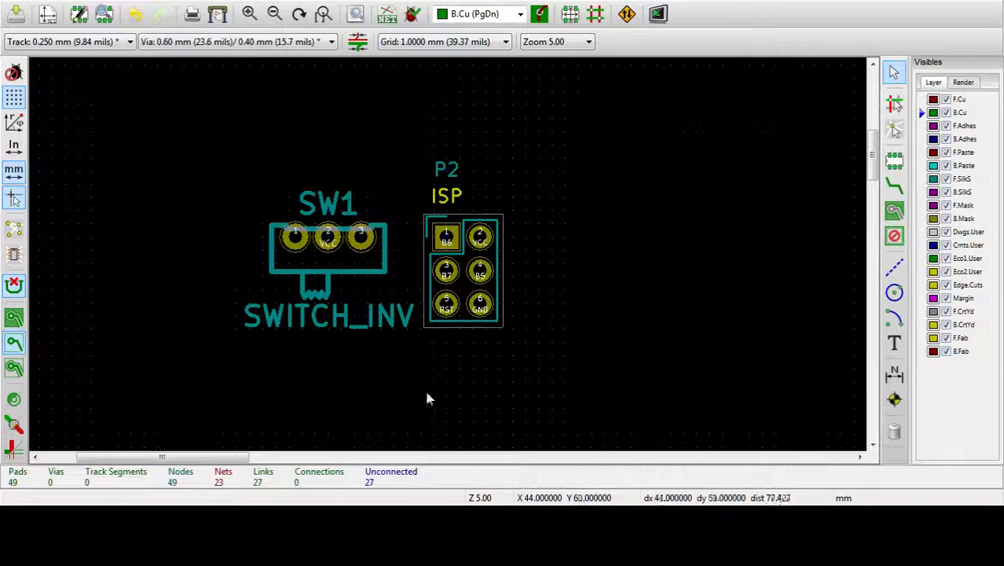
pyautogui.moveTo(396, 372)
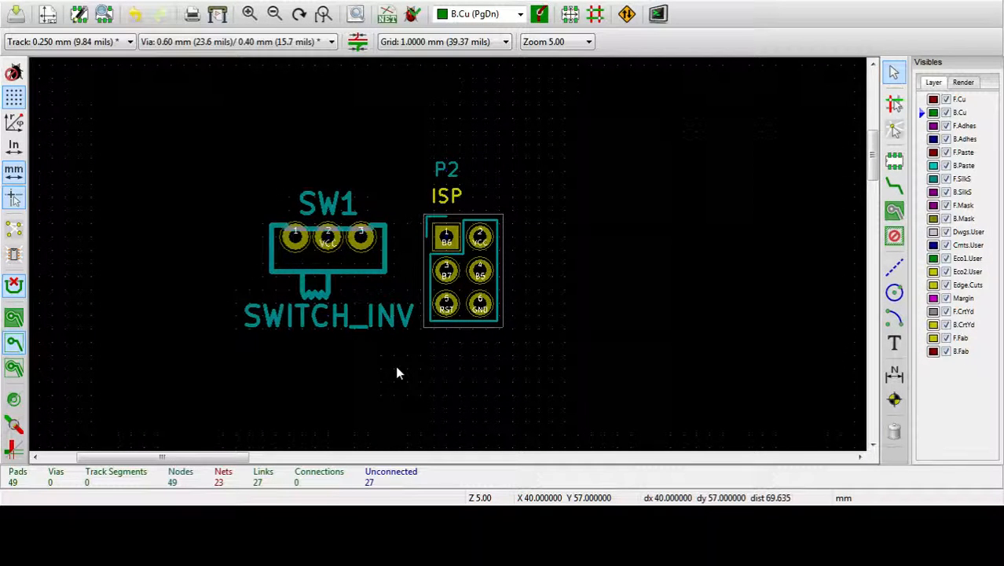